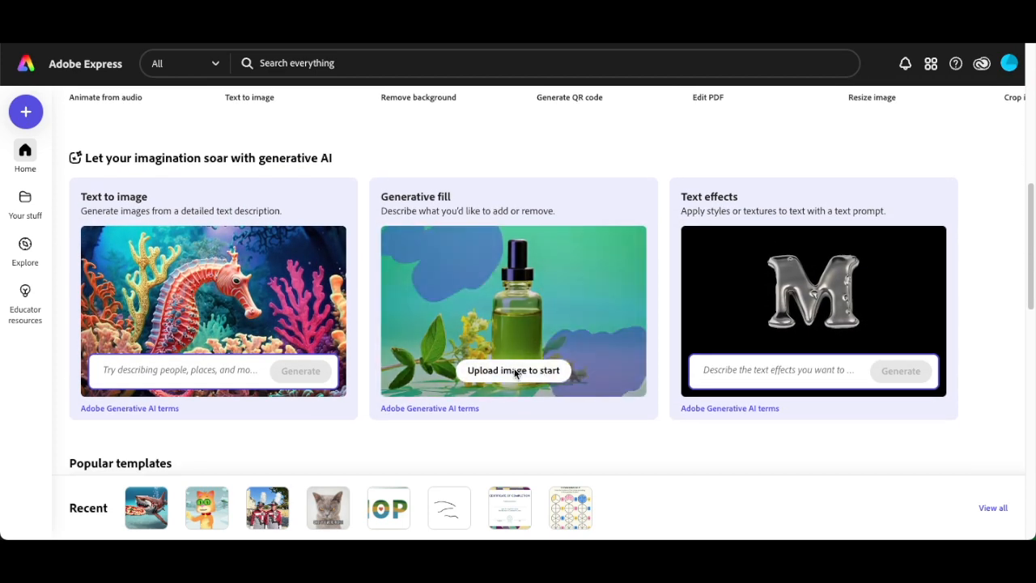
# - Upload the band students photo to begin a Generative fill edit
pyautogui.click(512, 369)
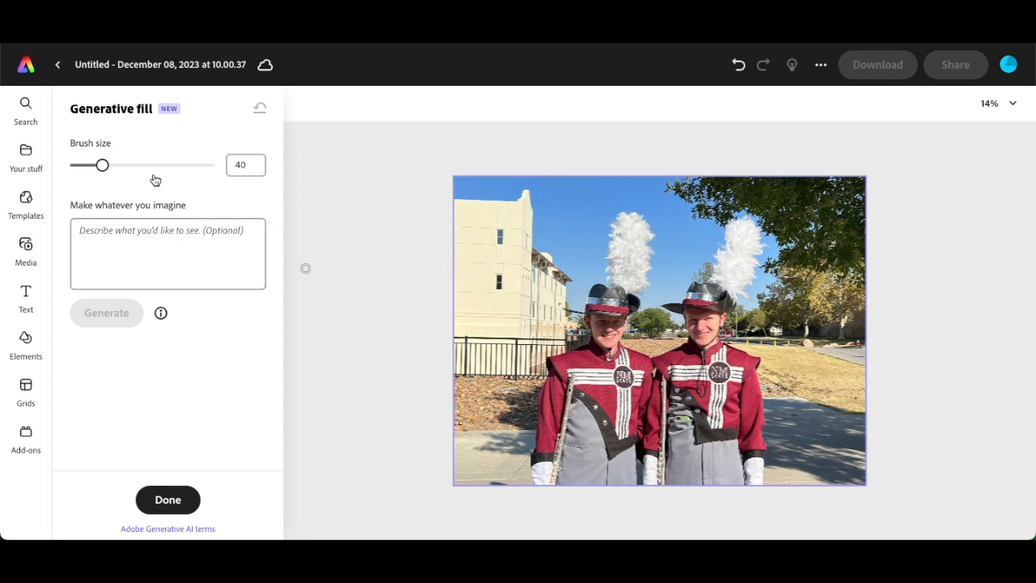
# - With brush size 200, mark the white building and prompt 'Black Haunted House'
pyautogui.moveTo(100, 165); pyautogui.dragTo(194, 165)
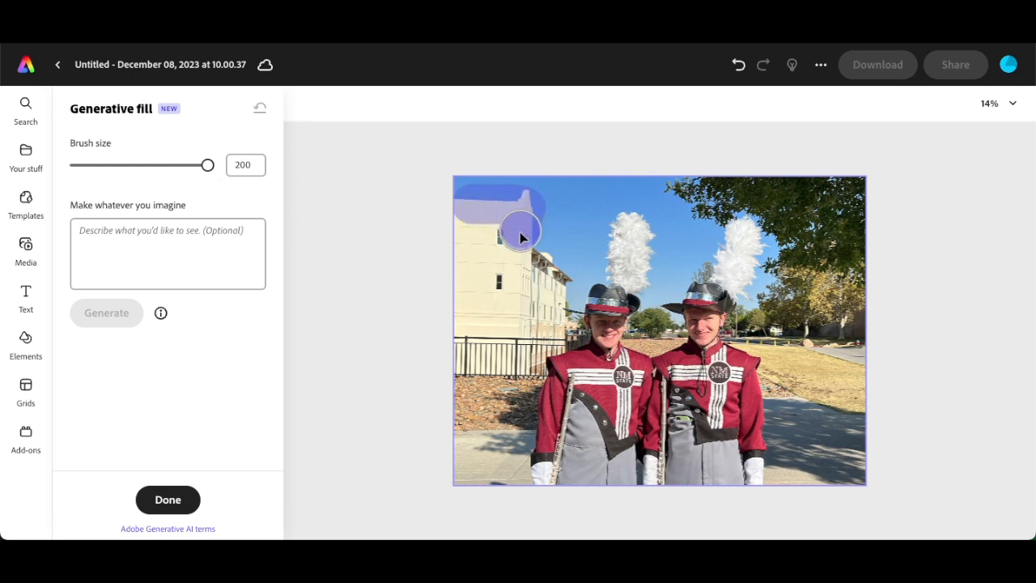
pyautogui.moveTo(521, 235); pyautogui.dragTo(471, 353)
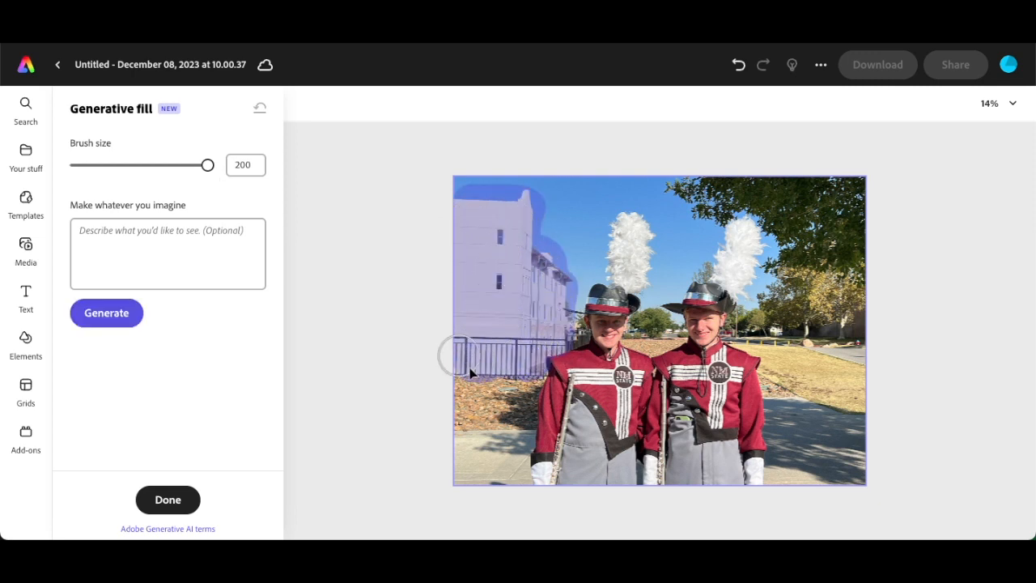
pyautogui.write('Black Haun')
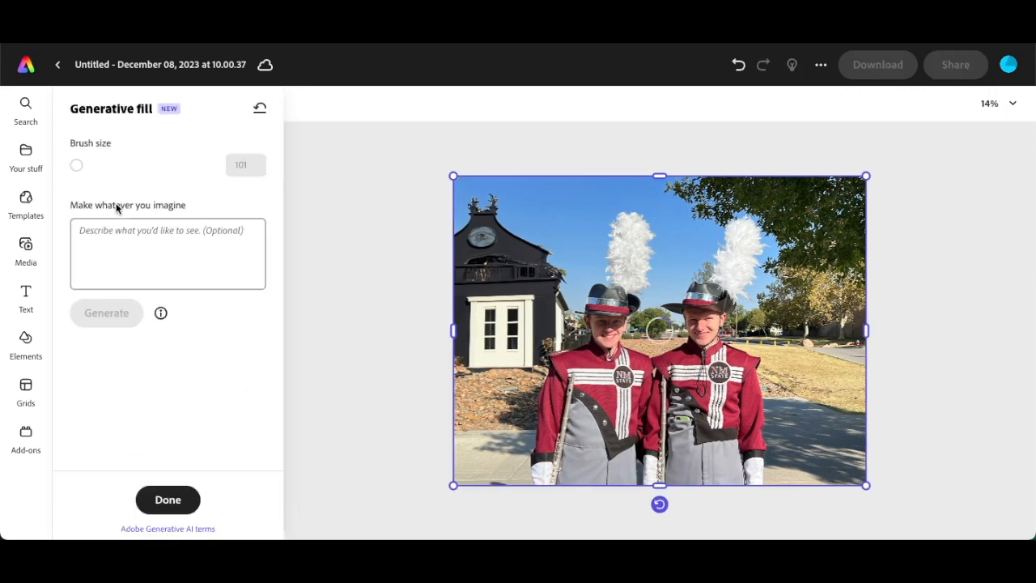
# - Mark the tree between the students and generate 'Remove Tree' variations
pyautogui.moveTo(76, 165); pyautogui.dragTo(207, 166)
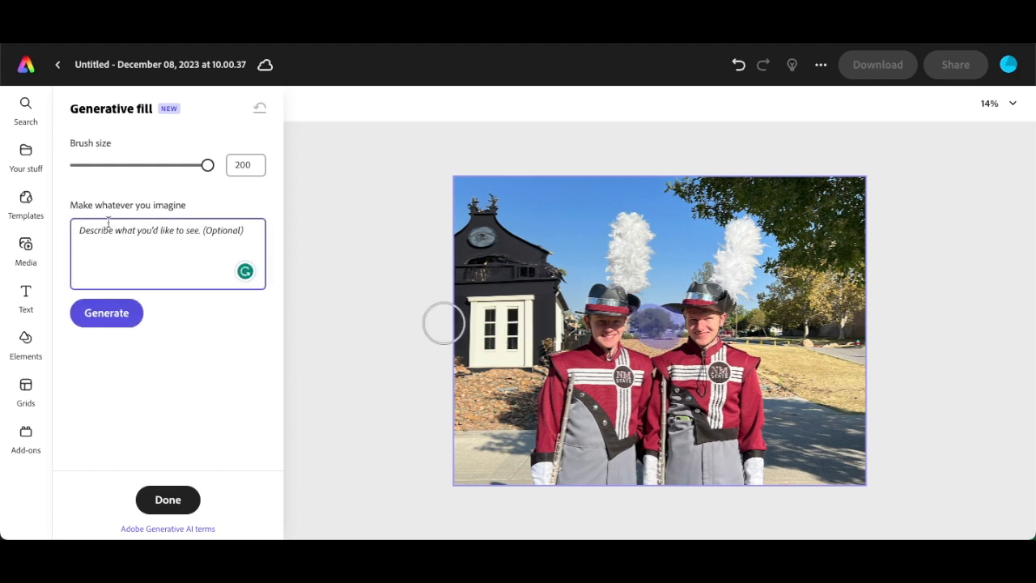
pyautogui.write('Remove Tree')
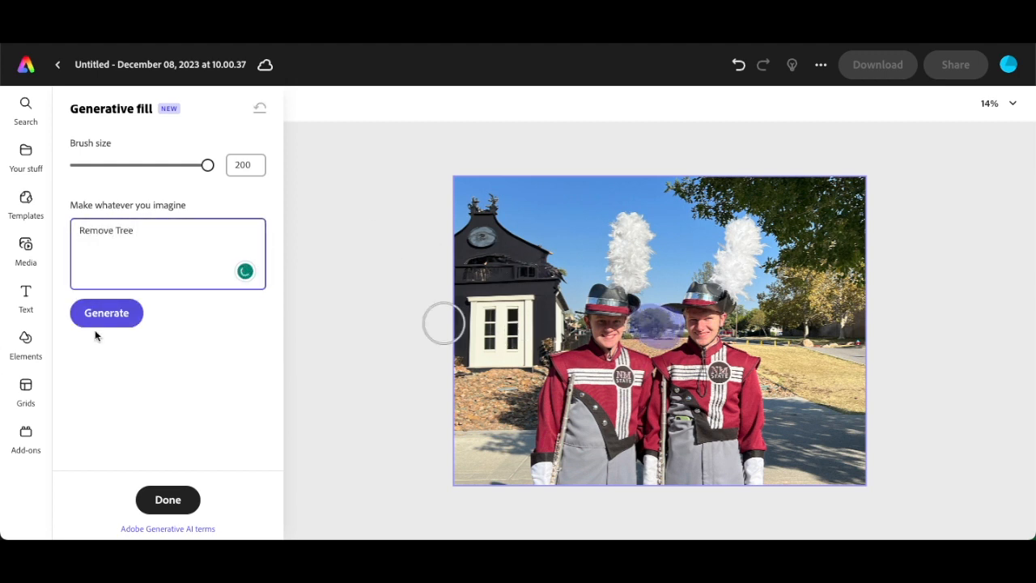
pyautogui.click(107, 312)
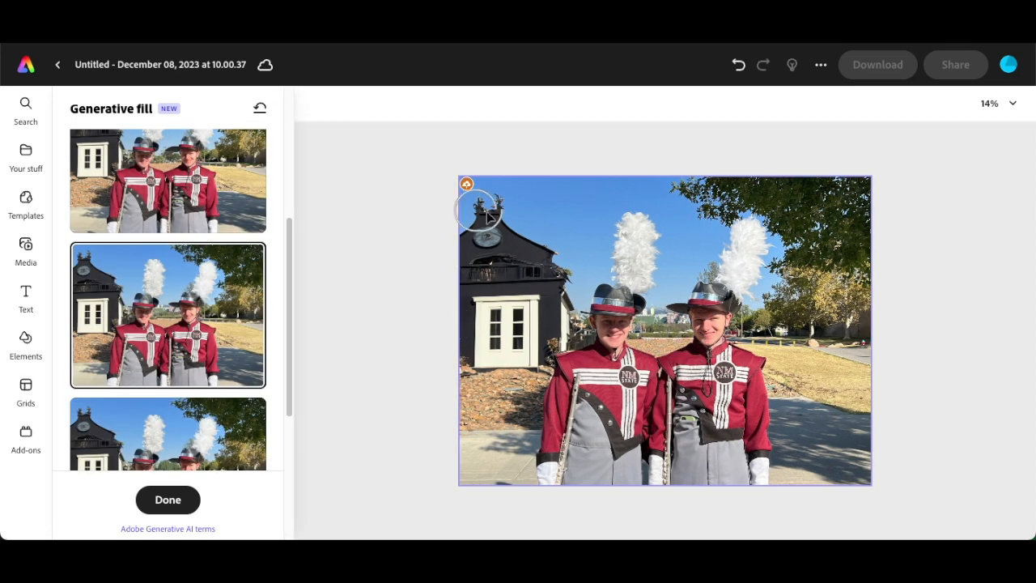